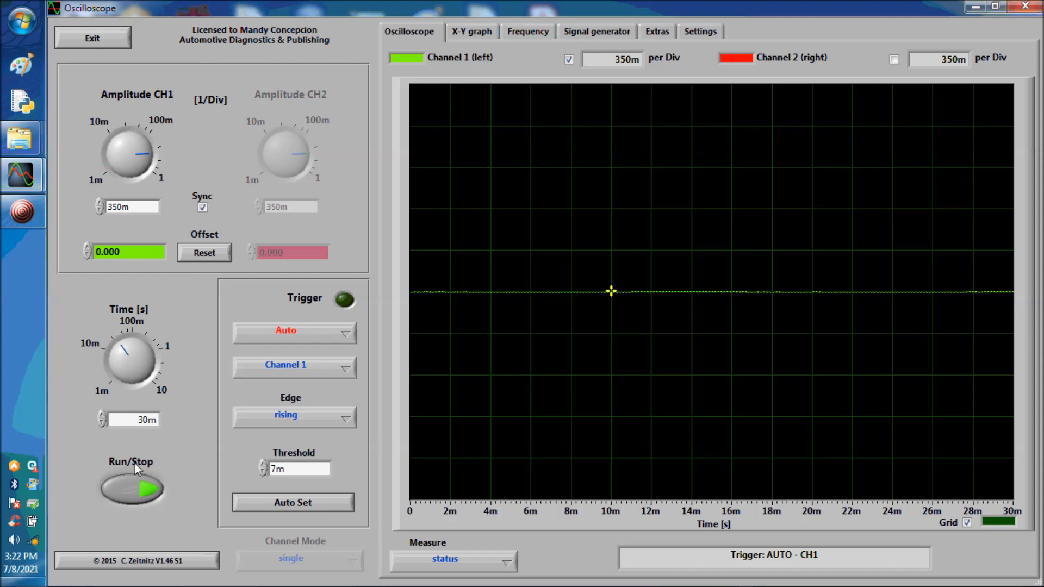
pyautogui.moveTo(136, 326)
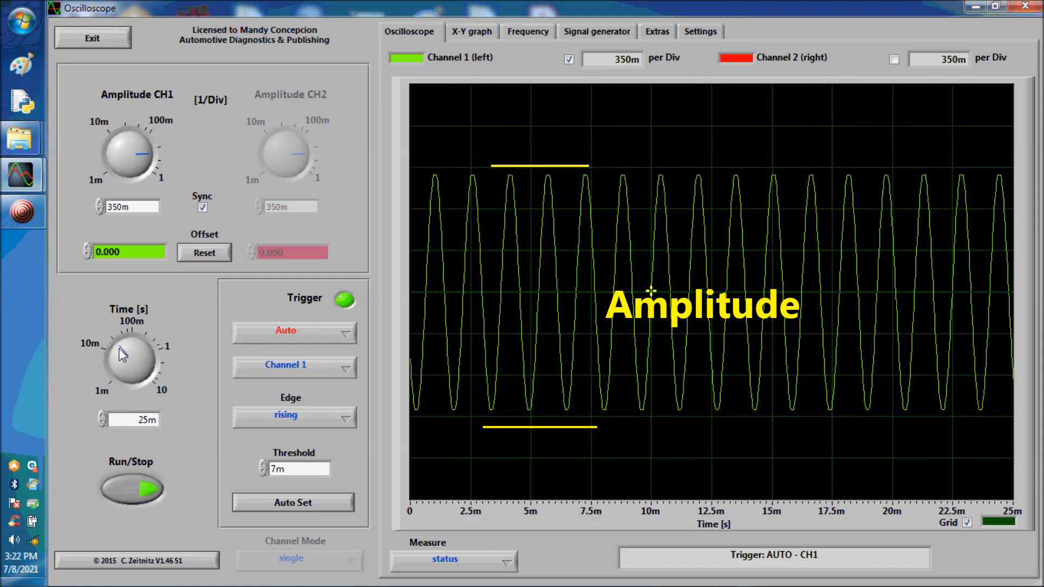
# - Turn the Time [s] knob down to 4 ms so about two sine cycles fill the screen
pyautogui.moveTo(128, 360); pyautogui.dragTo(128, 373)
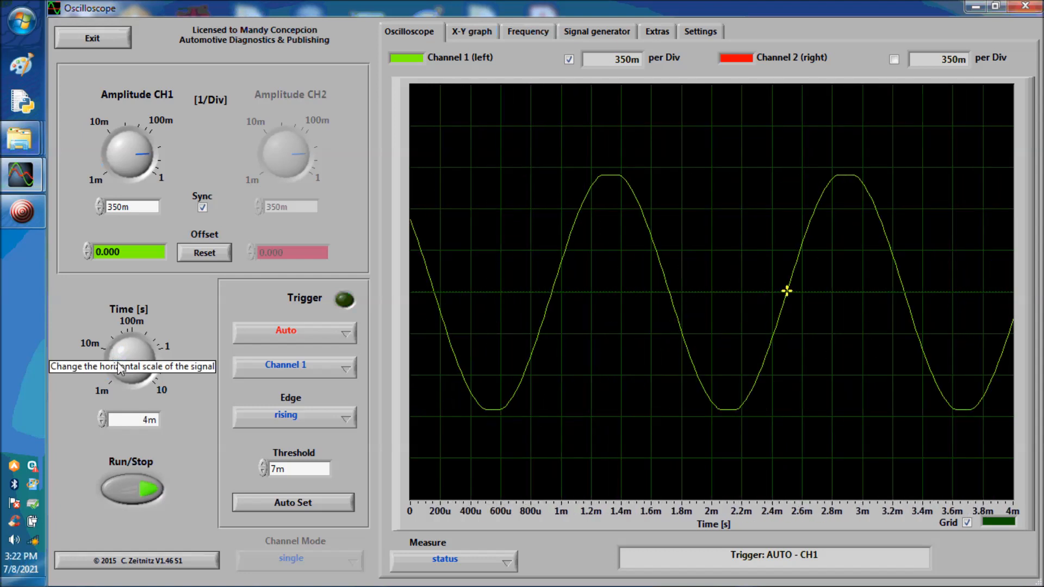
pyautogui.moveTo(117, 370); pyautogui.dragTo(116, 373)
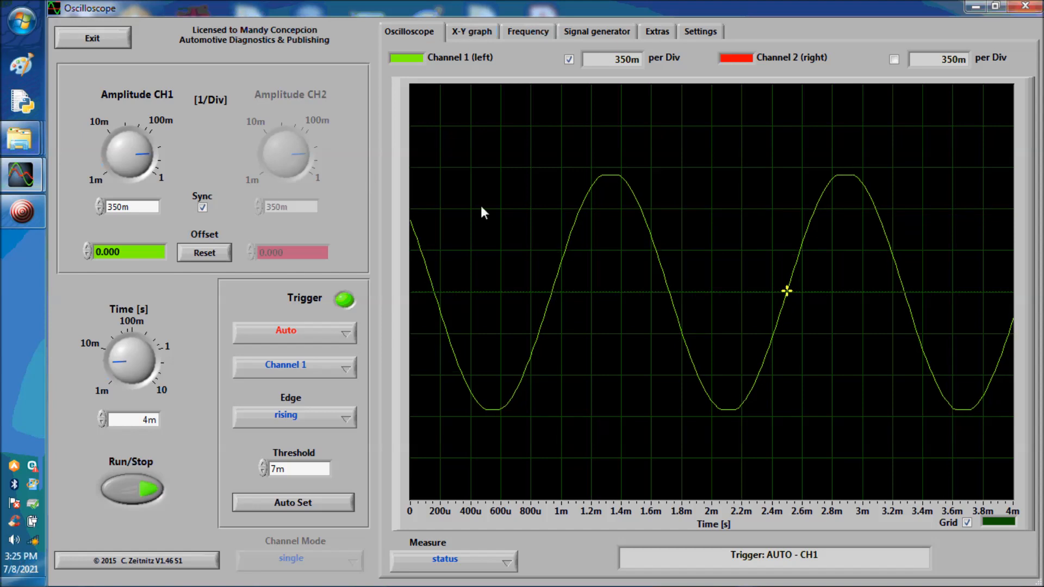
pyautogui.moveTo(579, 278)
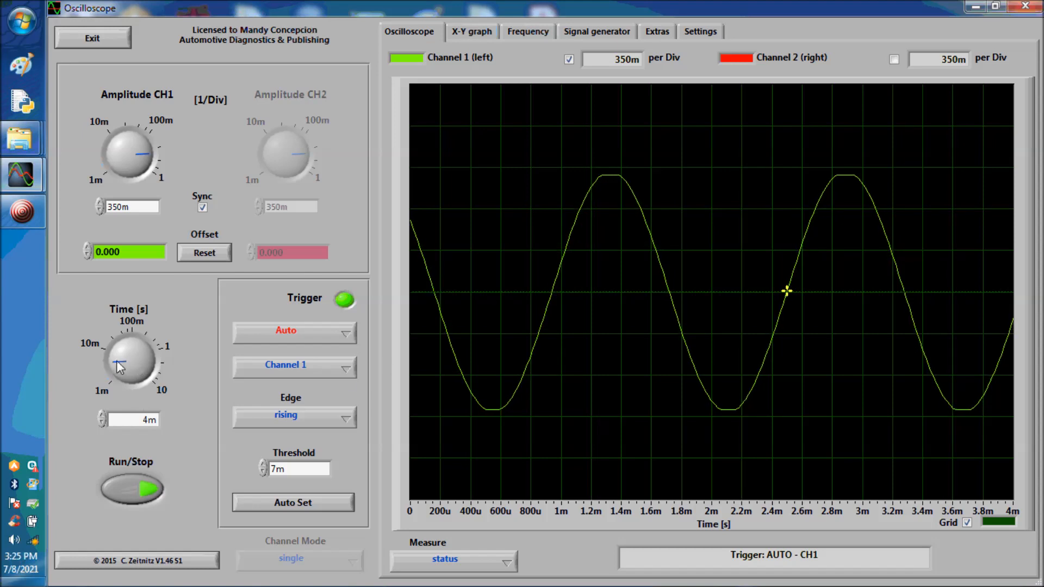
# - Turn the Time [s] knob up through 800 ms to 1 s, packing the sine wave into a dense band
pyautogui.moveTo(126, 352); pyautogui.dragTo(140, 340)
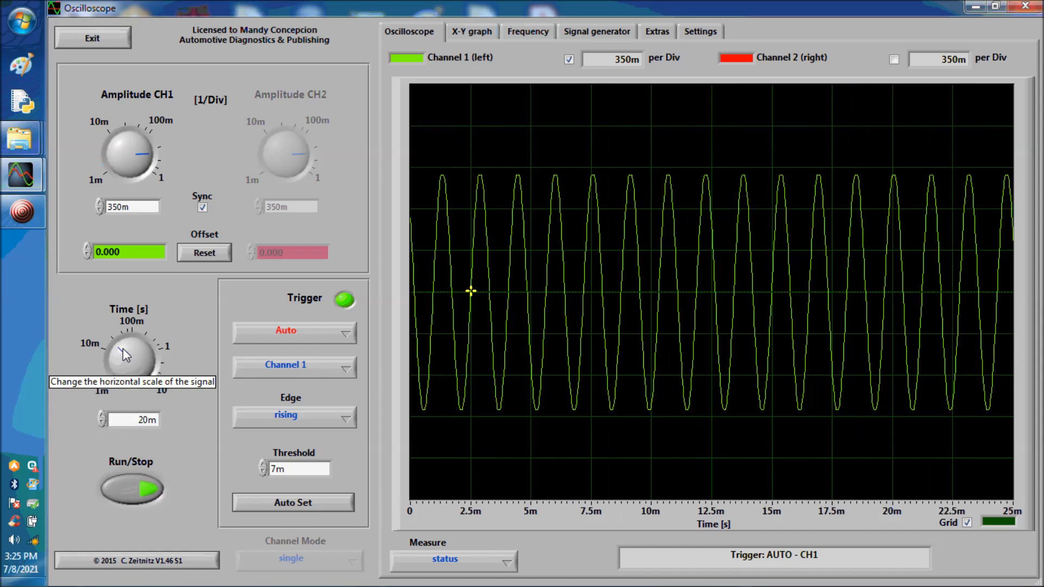
pyautogui.moveTo(123, 339); pyautogui.dragTo(150, 345)
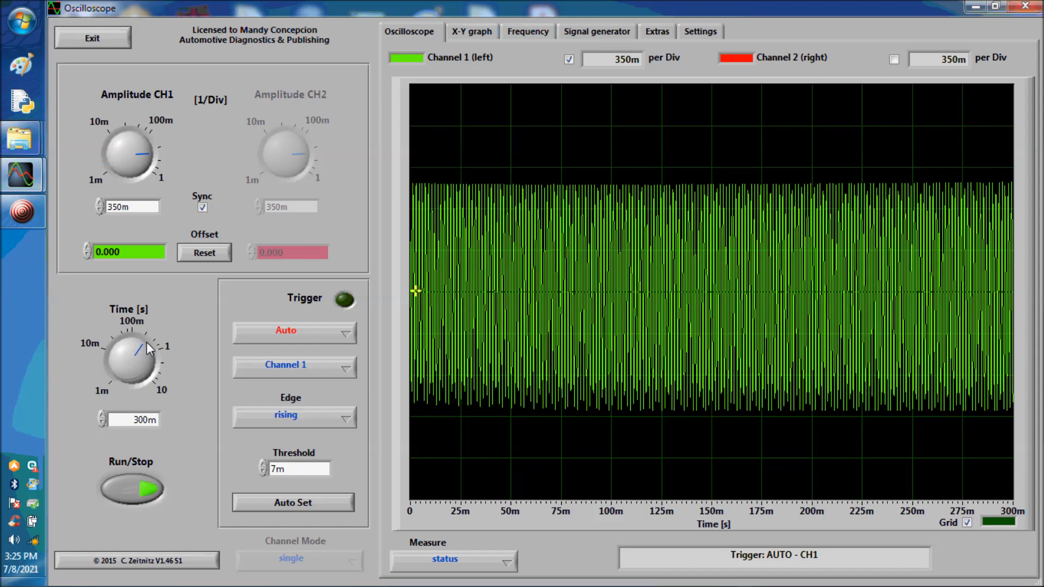
pyautogui.moveTo(144, 346); pyautogui.dragTo(157, 352)
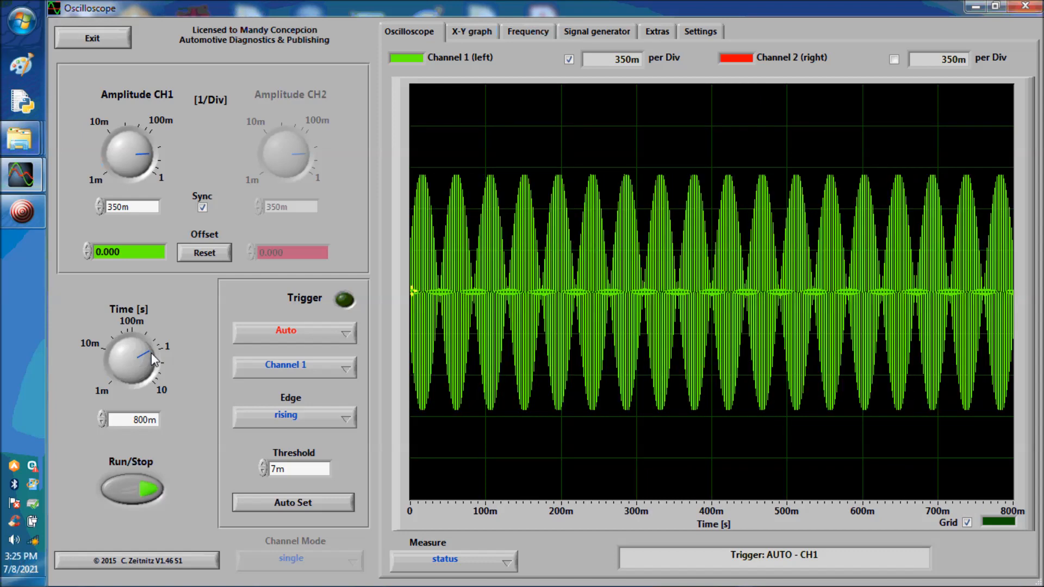
pyautogui.moveTo(143, 346); pyautogui.dragTo(141, 360)
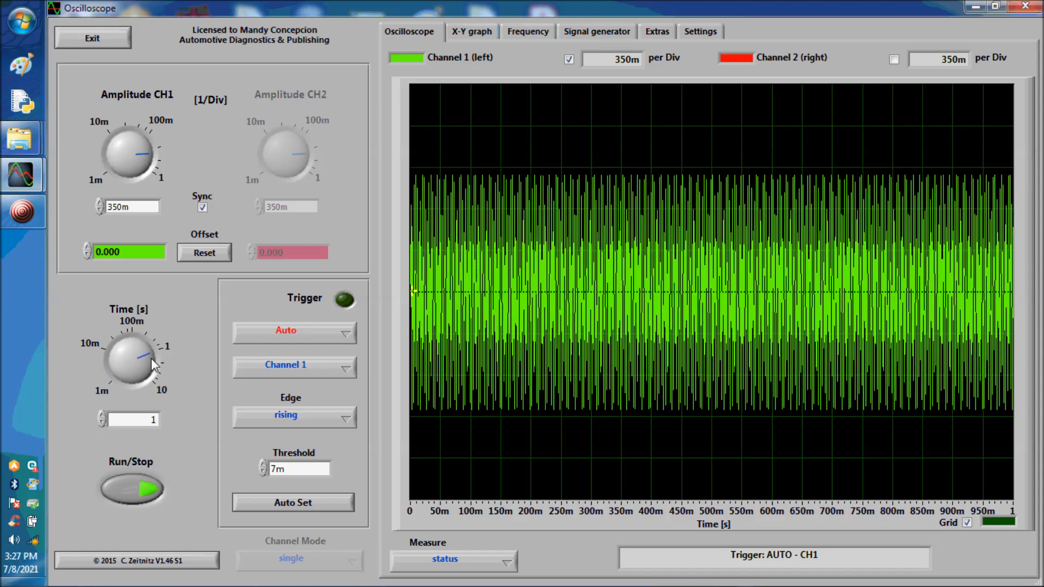
# - Extend the time base to 2.5 s so the trace redraws across the wider span
pyautogui.moveTo(143, 339); pyautogui.dragTo(116, 360)
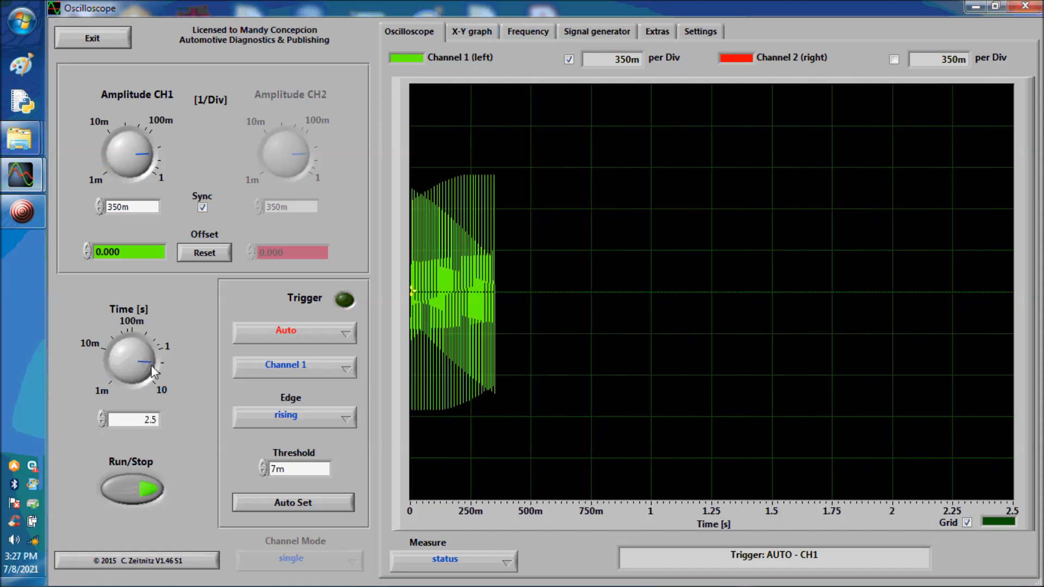
# - Settle the time base at 2 s, then exit Soundcard Oscilloscope to the desktop
pyautogui.moveTo(140, 360); pyautogui.dragTo(153, 369)
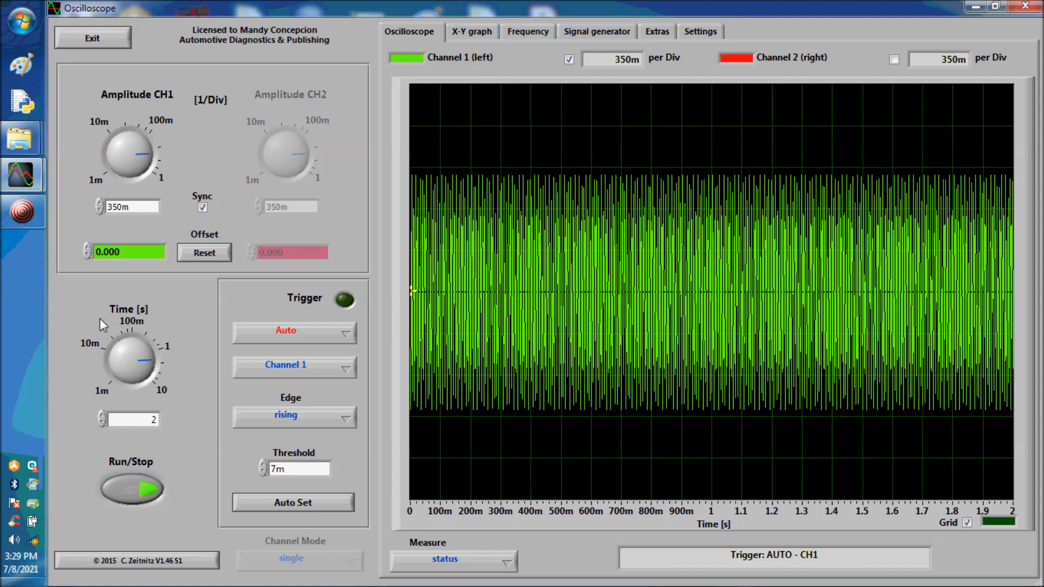
pyautogui.click(92, 38)
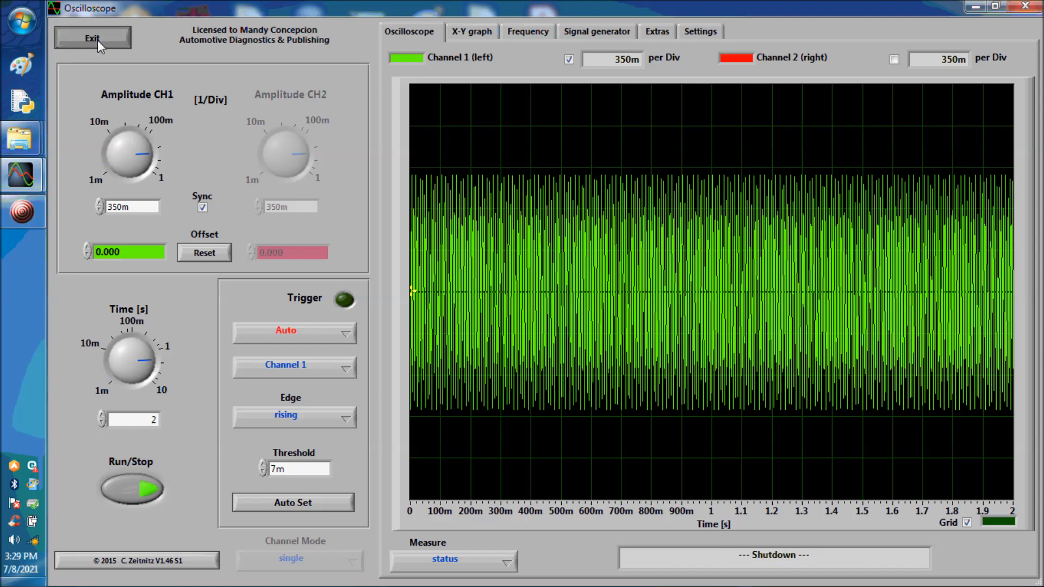
pyautogui.click(91, 37)
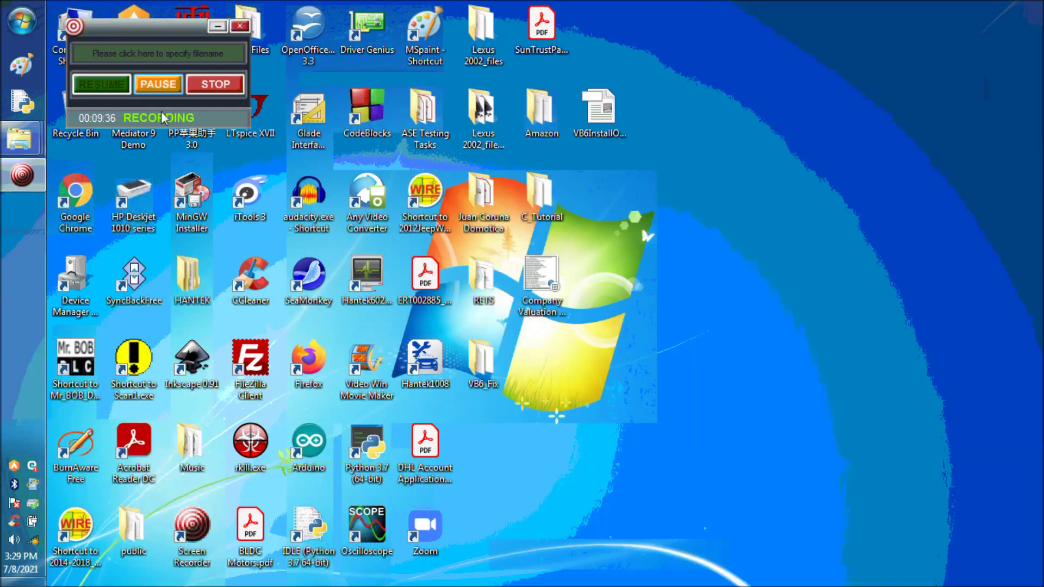